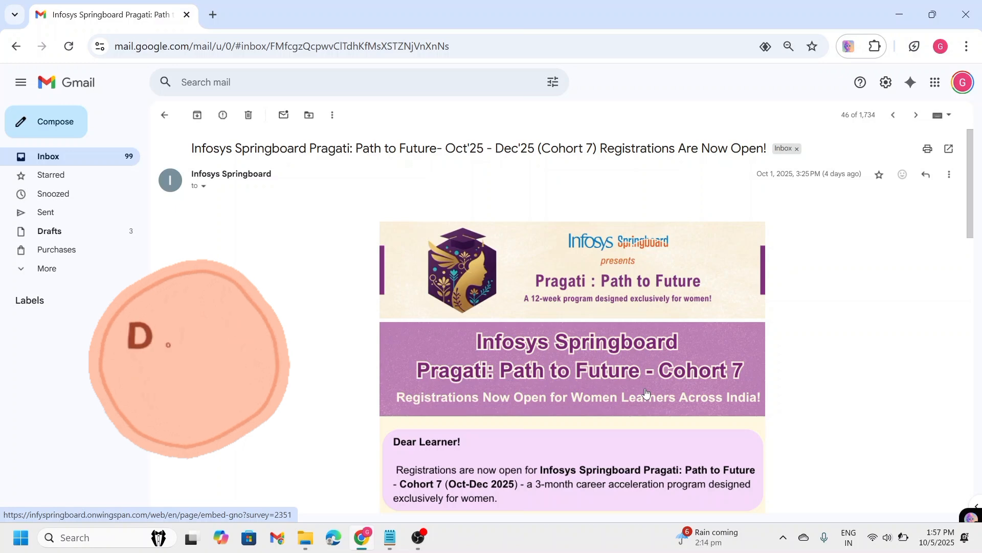
# Step: Scroll the Infosys Springboard email down to the 'Who Can Apply?' eligibility section
pyautogui.scroll(-3)
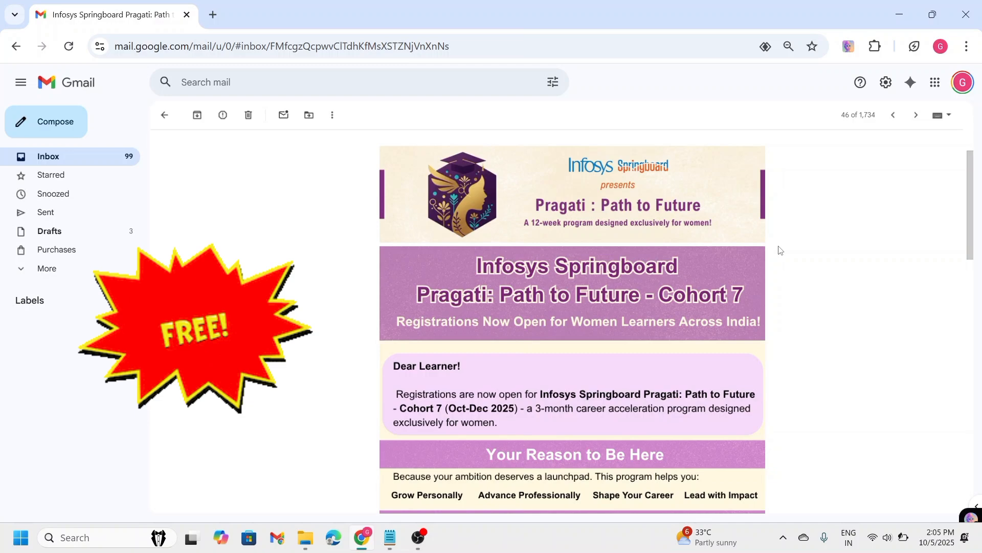
pyautogui.scroll(-3)
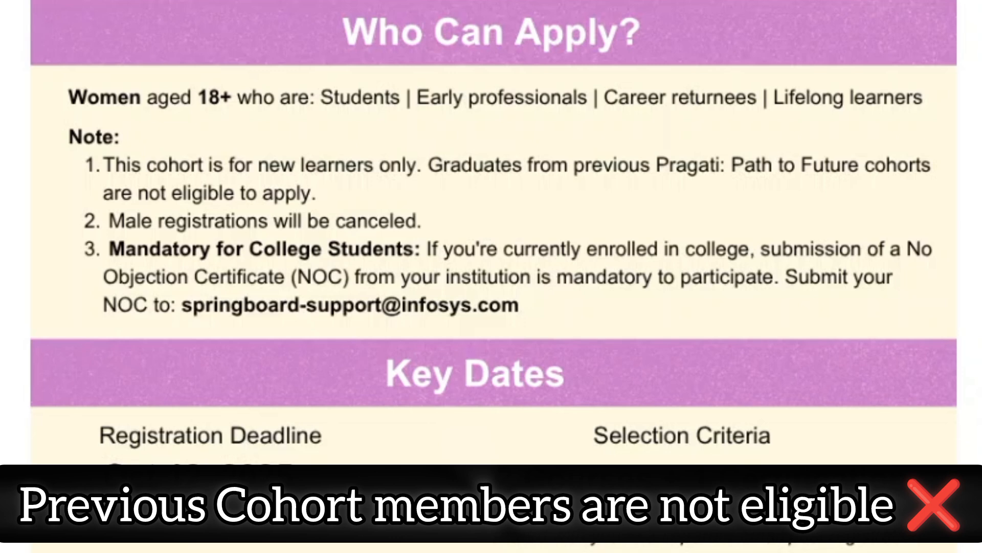
# Step: Scroll further to Key Dates showing the Oct 12, 2025 deadline and selection criteria
pyautogui.scroll(-3)
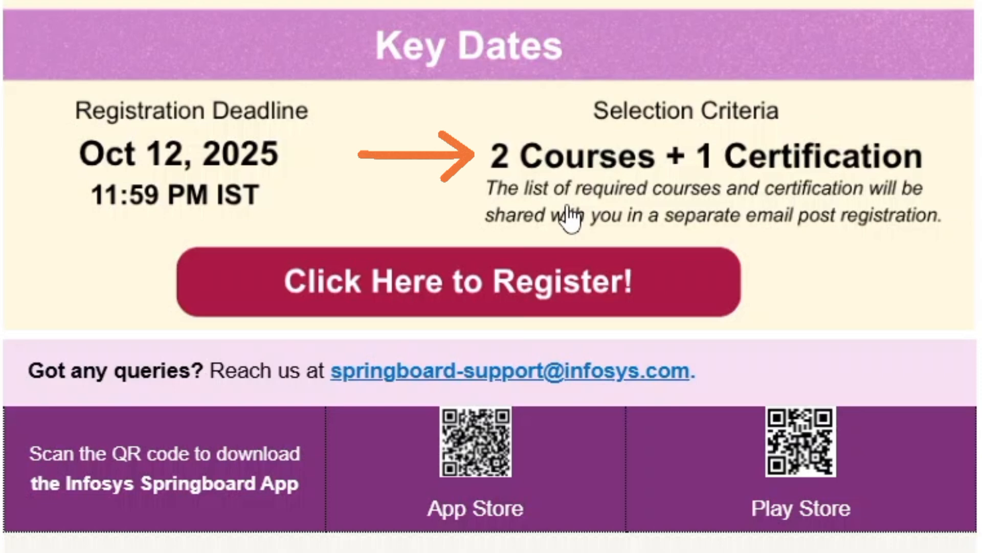
pyautogui.moveTo(627, 251)
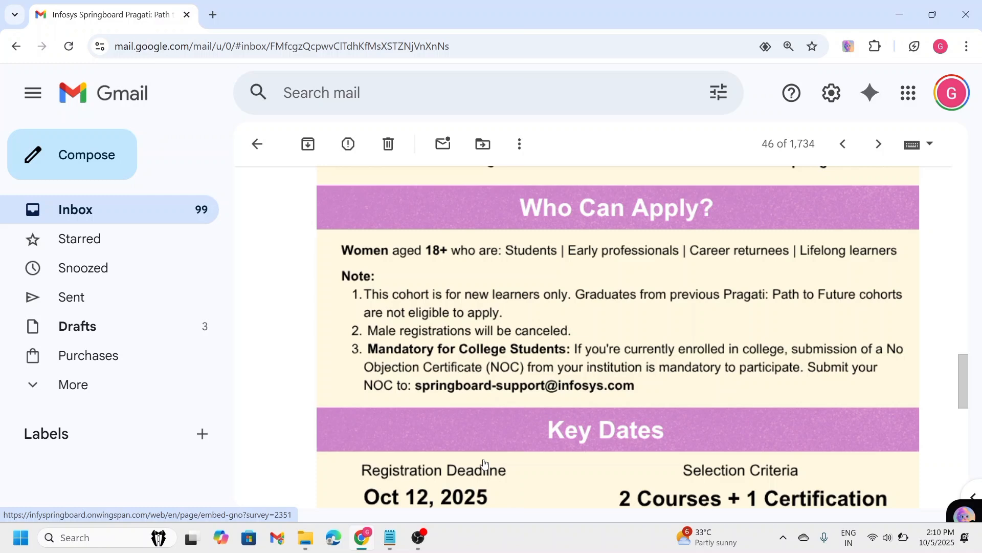
# Step: Scroll down and follow the 'Click Here to Register!' link to Infosys Springboard
pyautogui.scroll(-3)
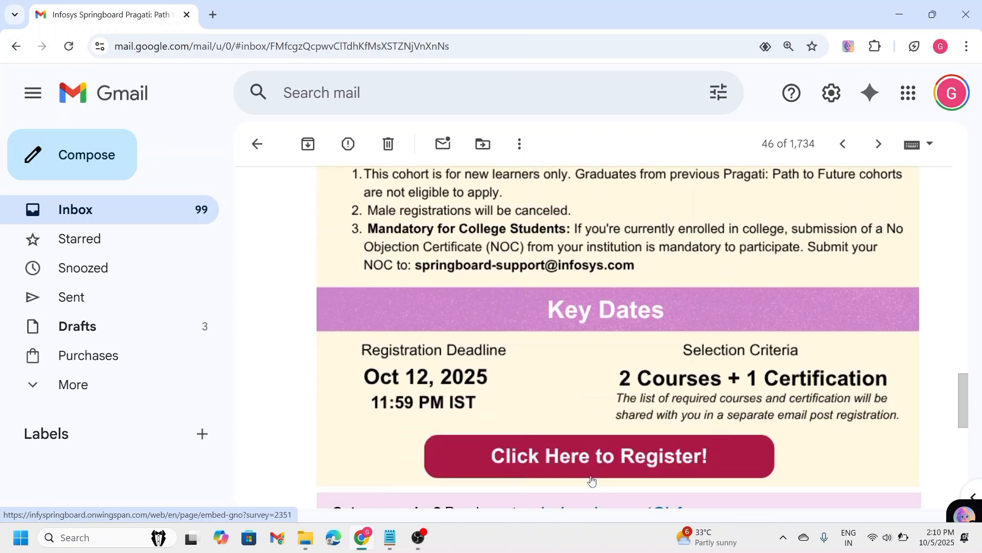
pyautogui.scroll(-3)
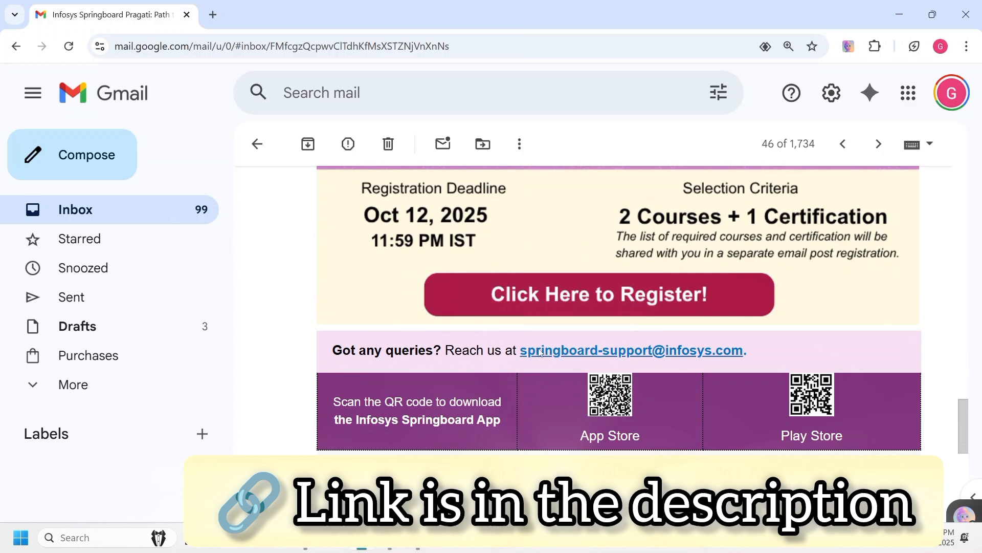
pyautogui.click(598, 294)
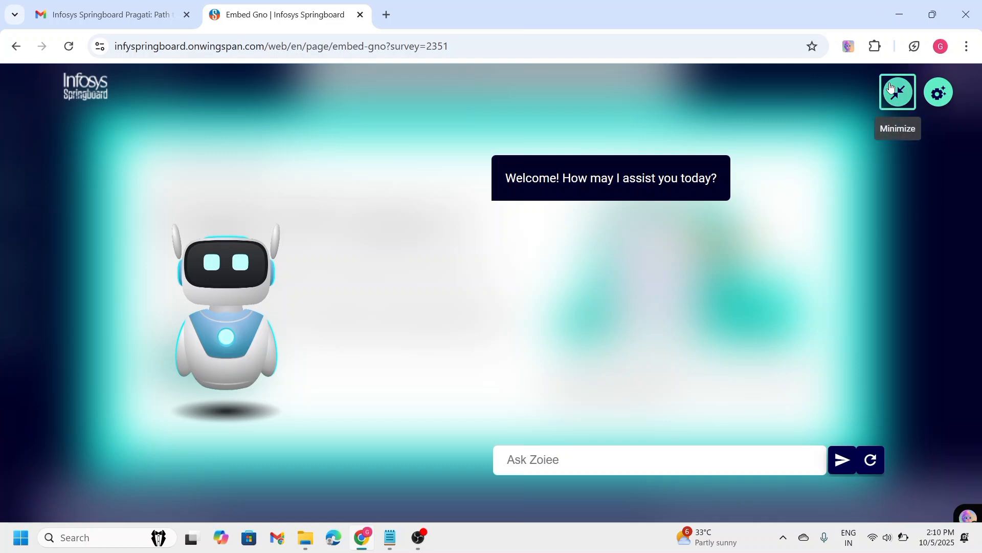
# Step: Minimize the Zoiee chatbot, start Pragati Cohort 7 registration, and accept the privacy agreement
pyautogui.click(897, 91)
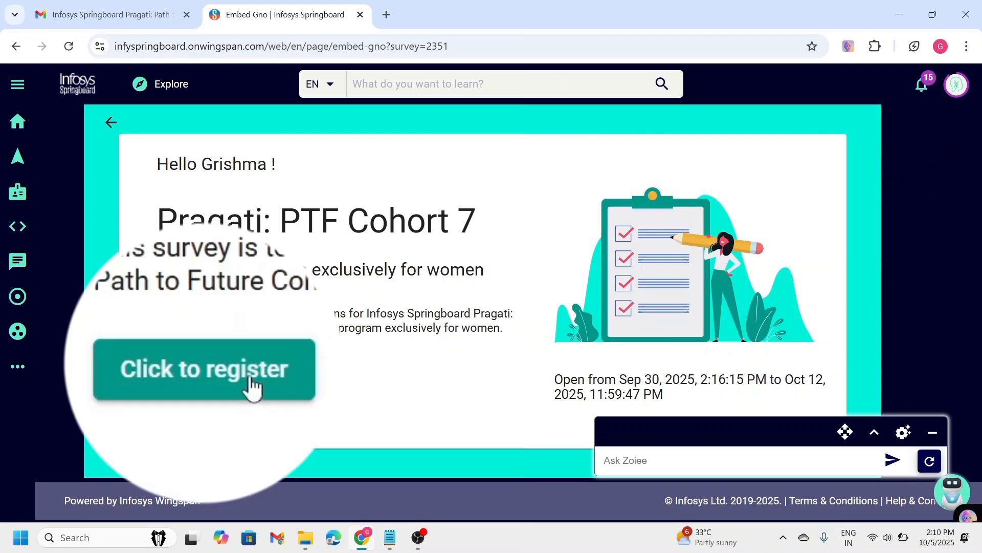
pyautogui.click(203, 369)
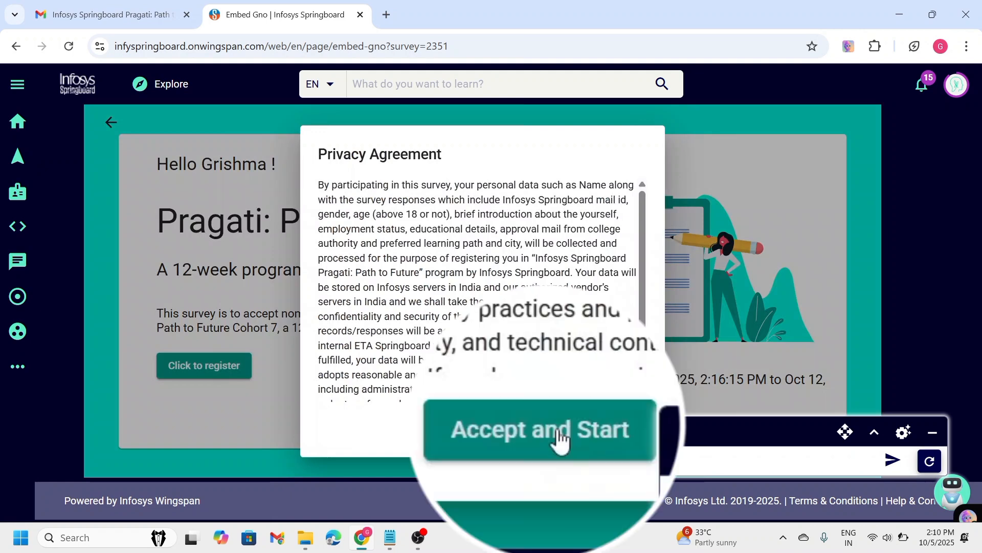
pyautogui.click(538, 429)
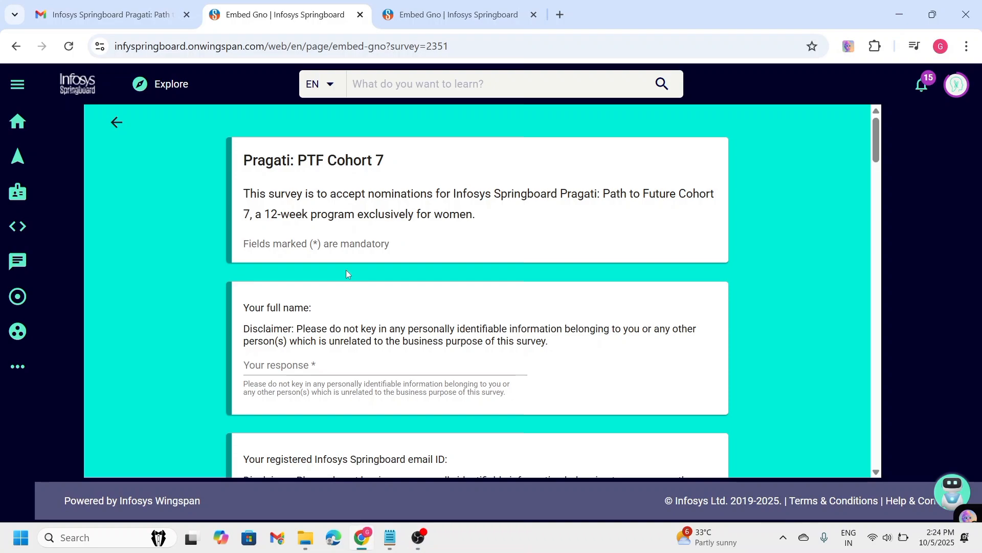
pyautogui.scroll(-3)
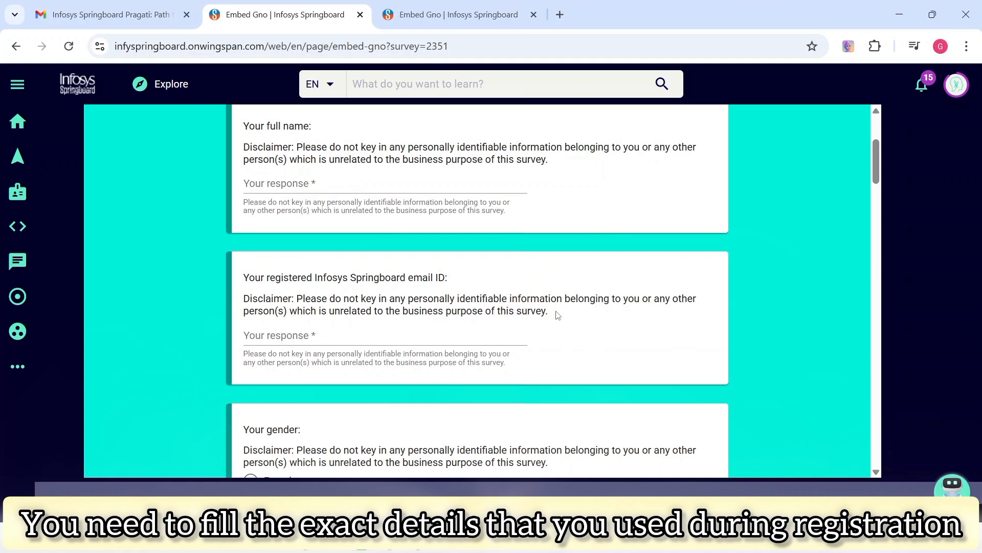
pyautogui.moveTo(245, 128)
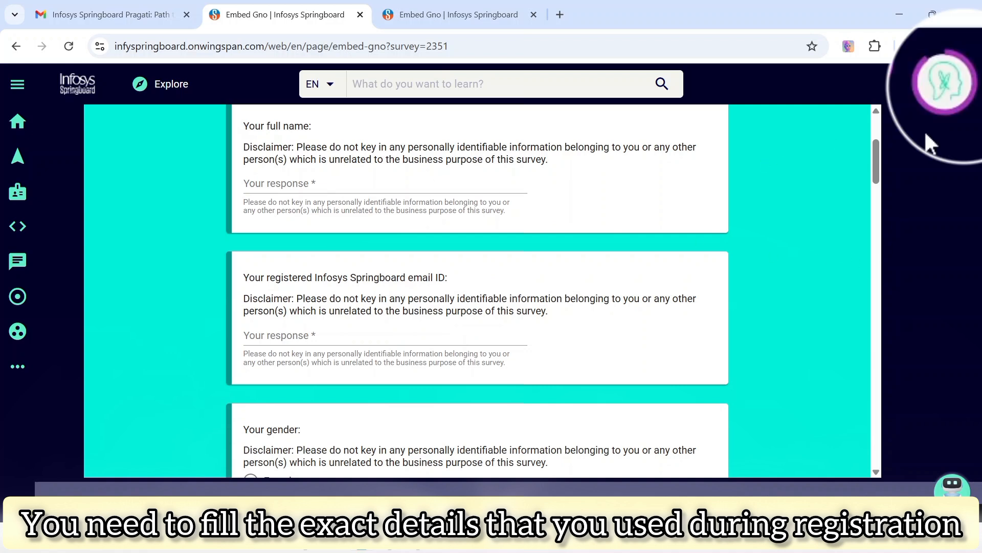
pyautogui.moveTo(945, 109)
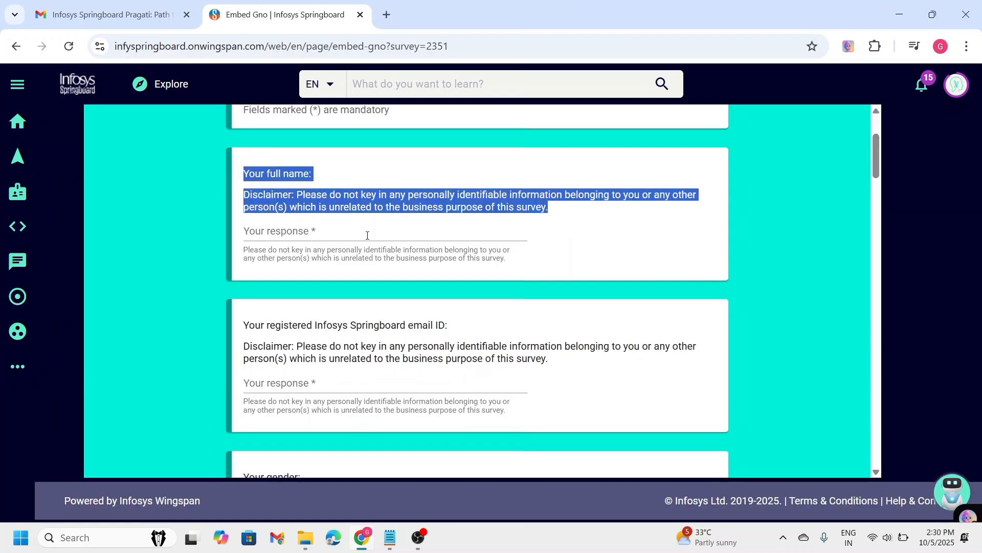
# Step: Scroll down the form and answer Yes to being 18 or above
pyautogui.scroll(-3)
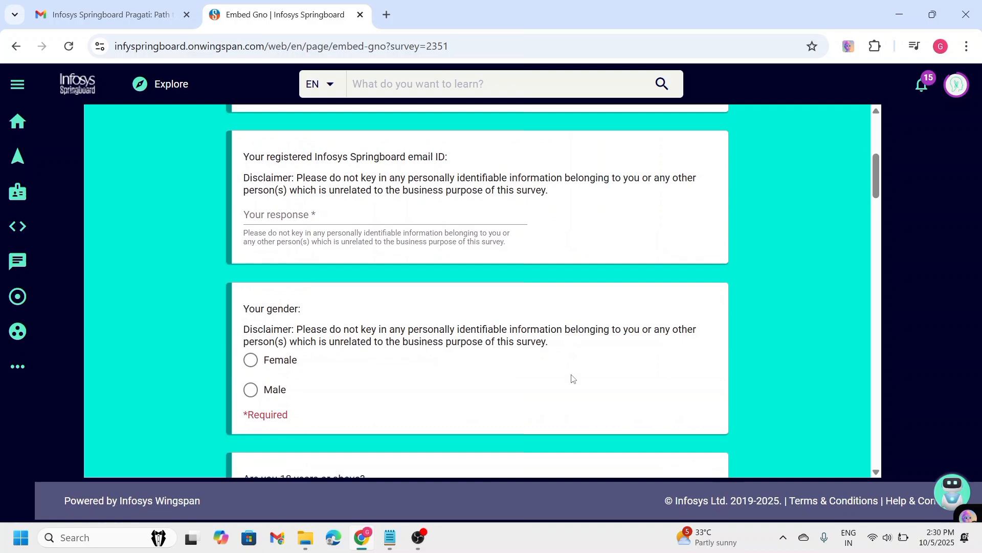
pyautogui.scroll(-3)
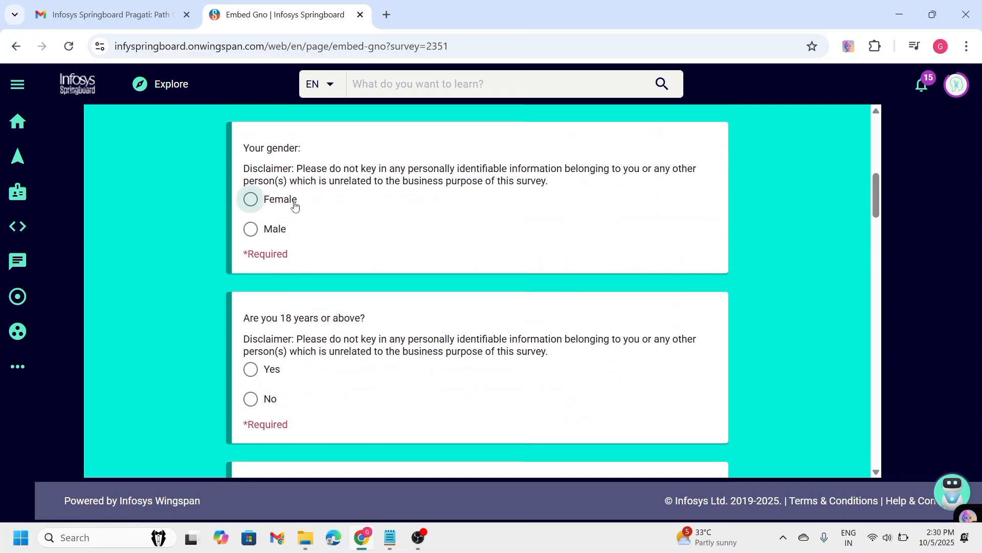
pyautogui.scroll(-3)
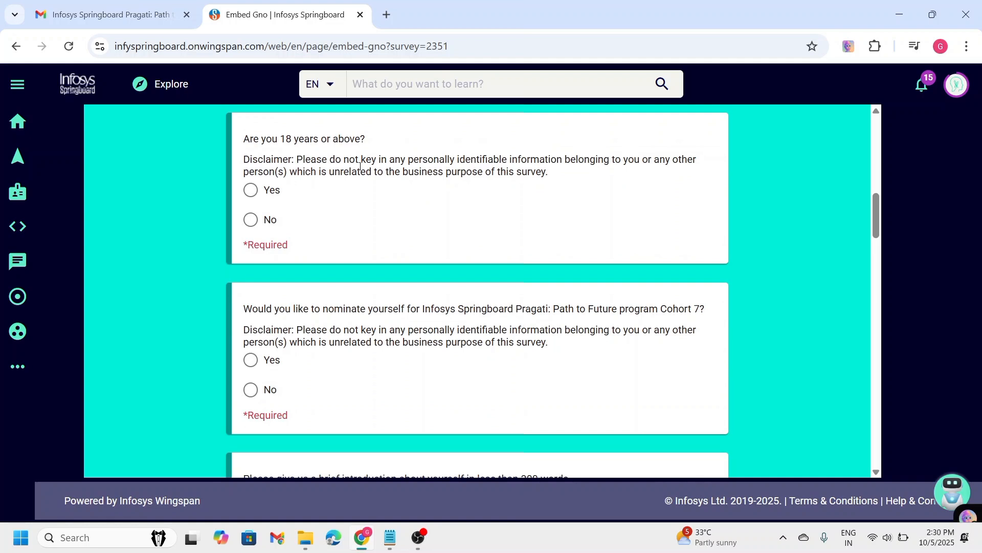
pyautogui.click(251, 190)
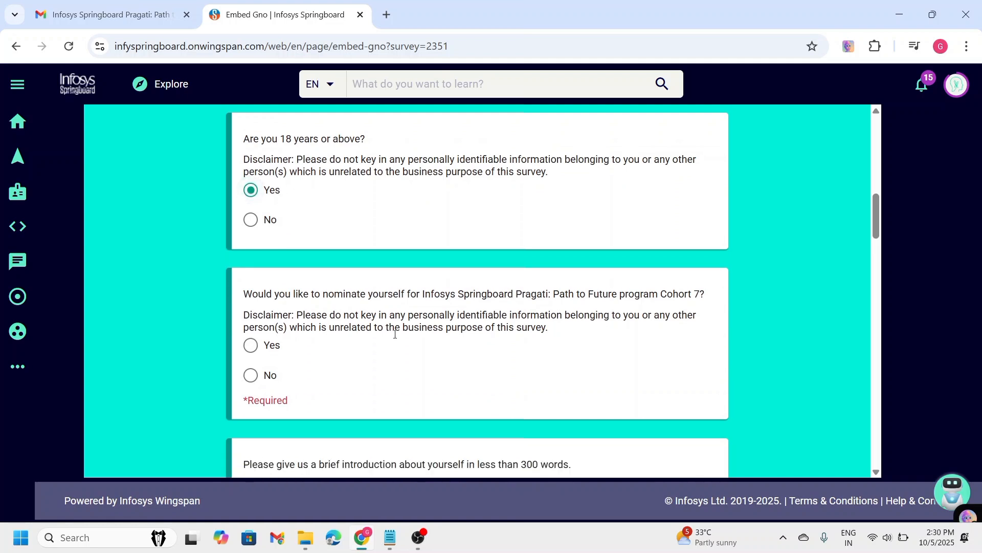
# Step: Choose Under Graduate qualification and 'Looking for a job' employment status
pyautogui.scroll(-3)
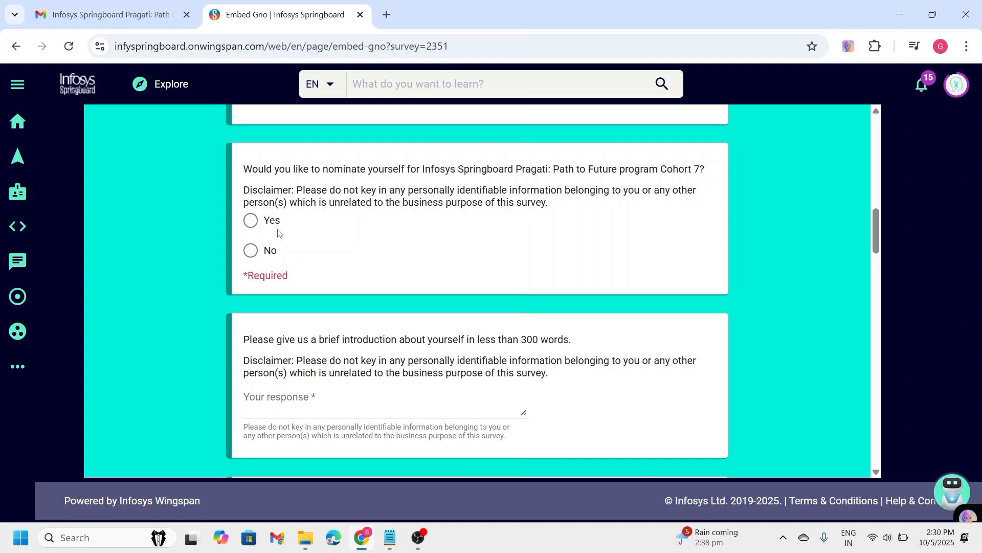
pyautogui.scroll(-3)
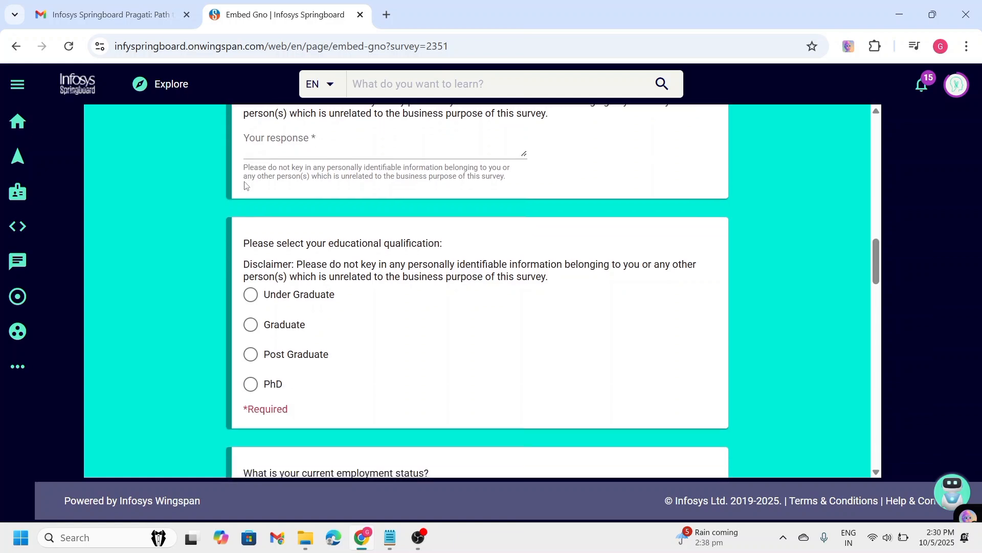
pyautogui.scroll(-3)
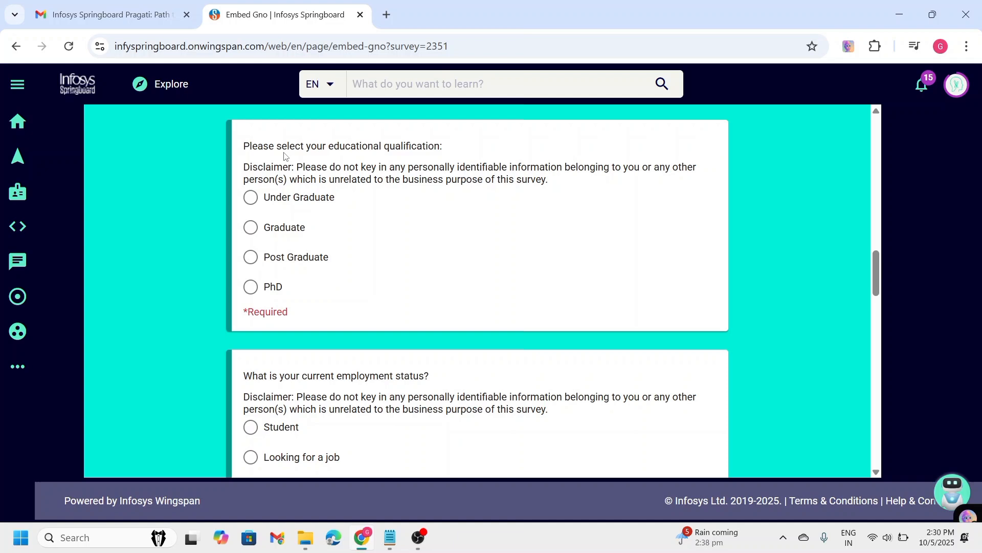
pyautogui.moveTo(287, 182)
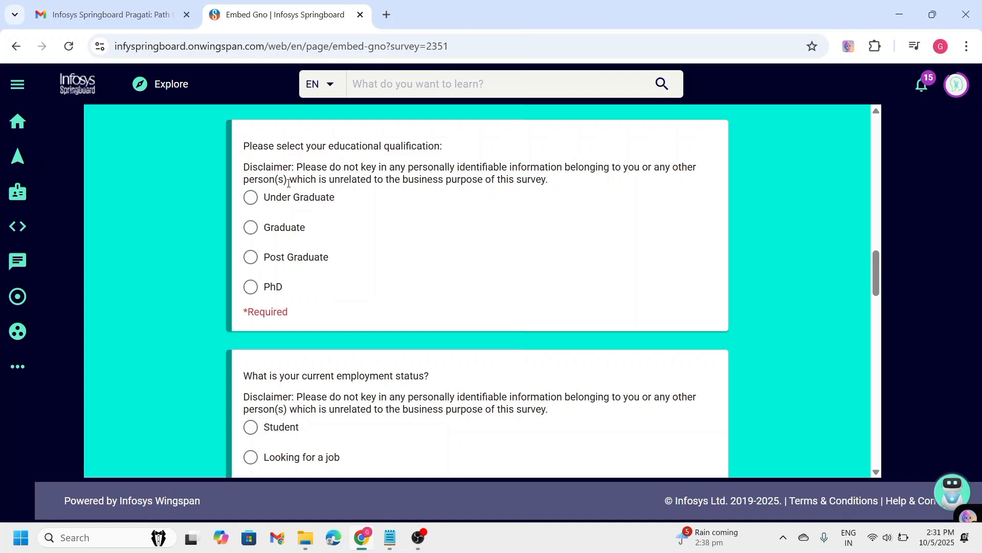
pyautogui.moveTo(388, 242)
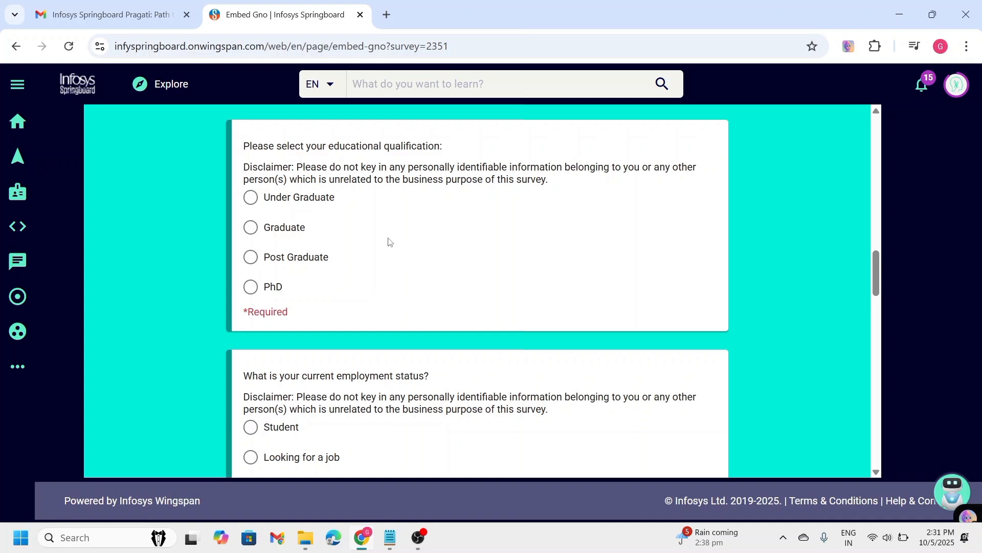
pyautogui.click(250, 196)
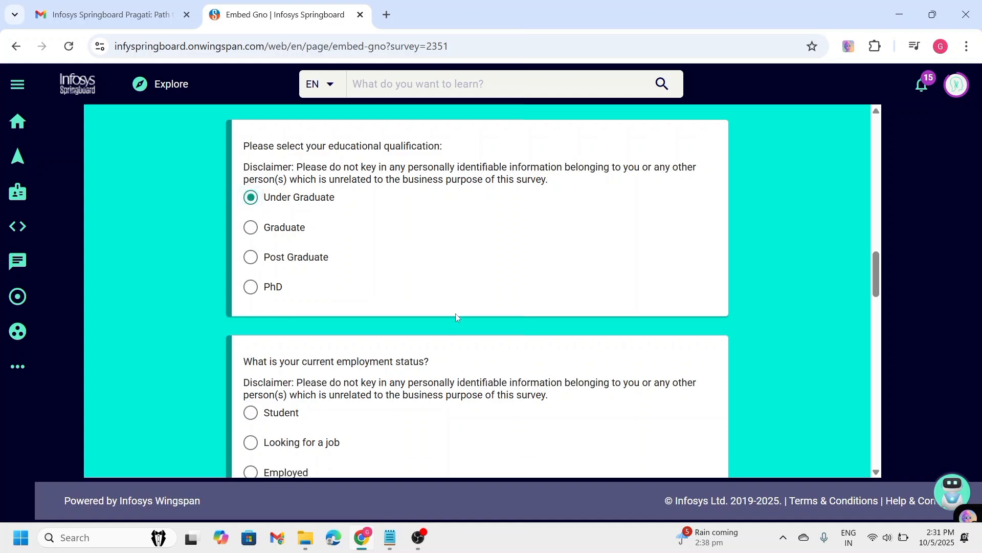
pyautogui.scroll(-3)
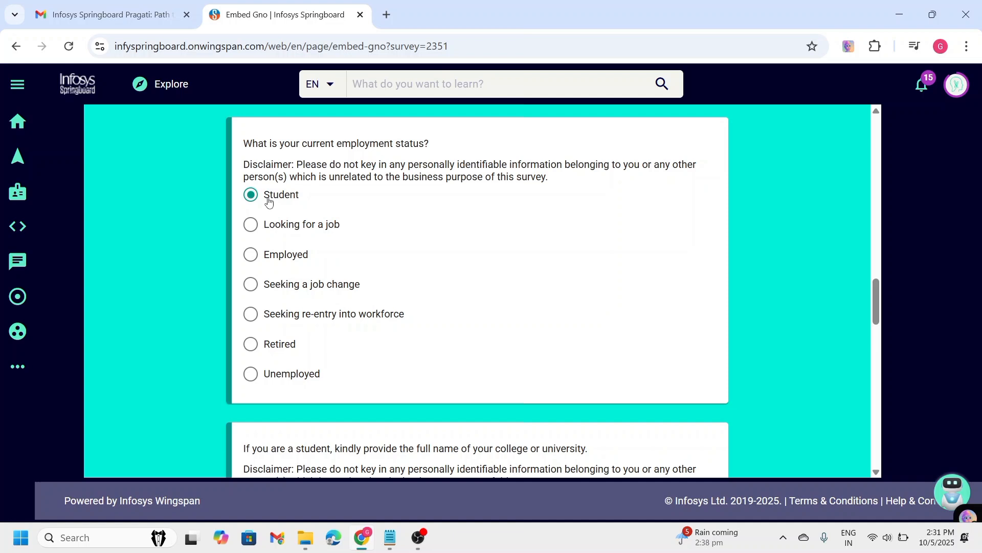
pyautogui.moveTo(294, 232)
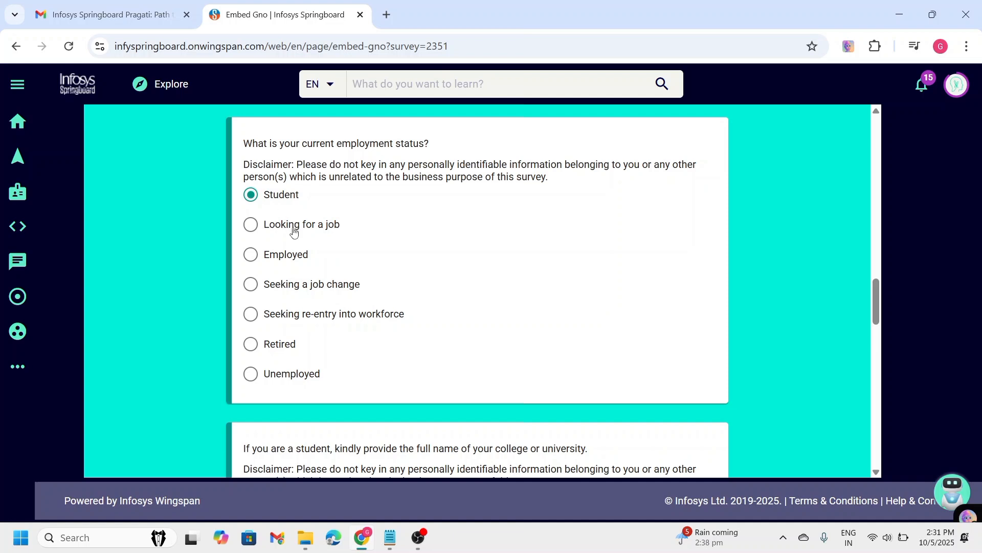
pyautogui.click(250, 223)
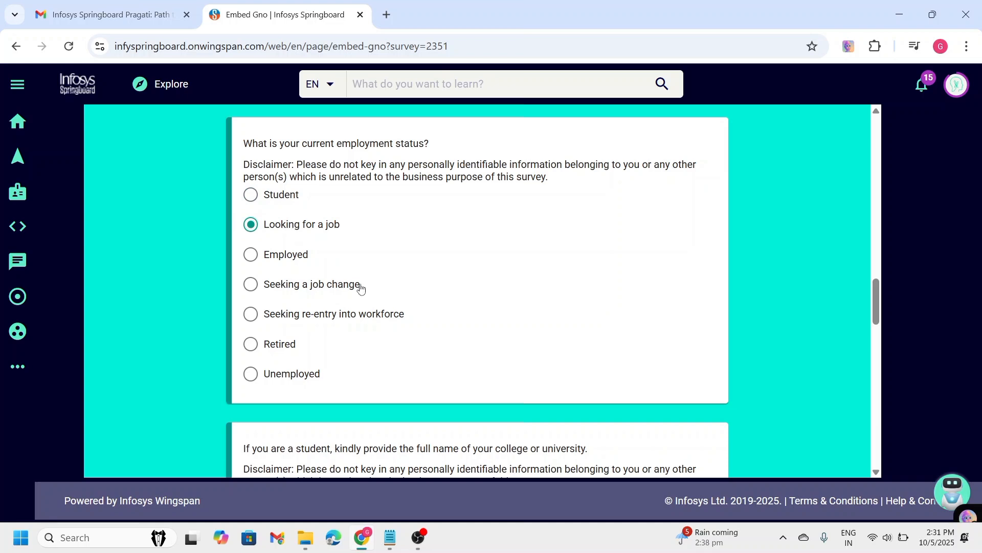
pyautogui.scroll(-3)
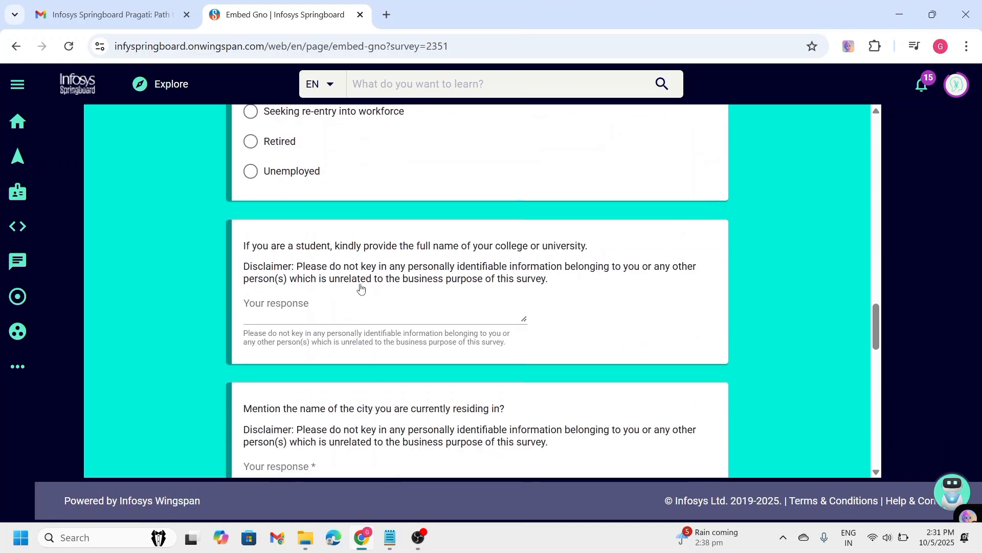
# Step: Scroll past the college, city and state questions and set institute type to Private
pyautogui.scroll(-3)
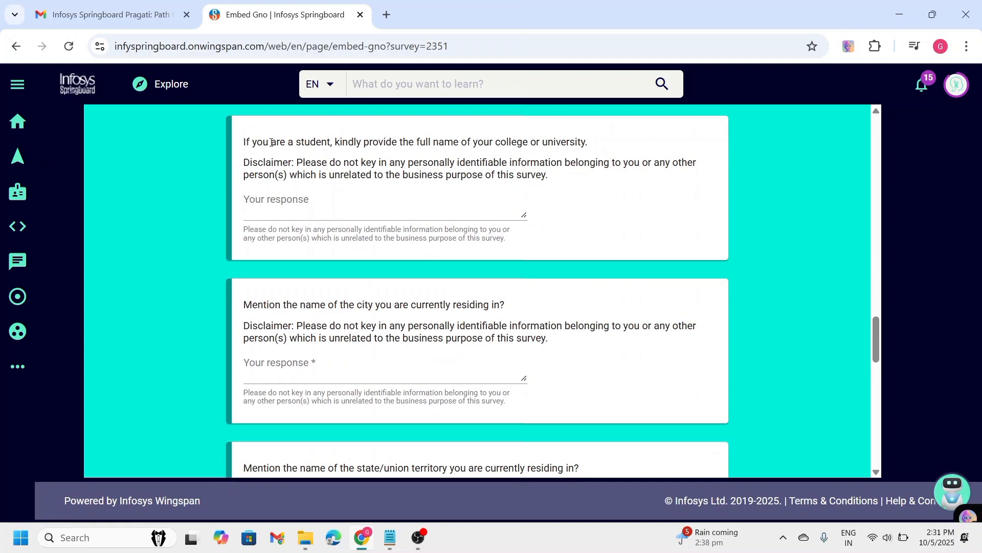
pyautogui.moveTo(243, 142); pyautogui.dragTo(547, 175)
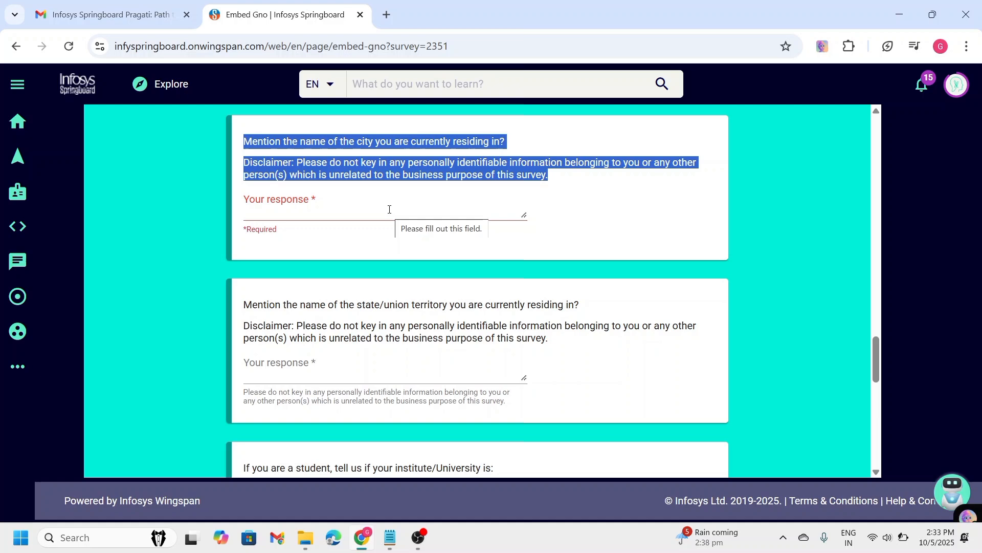
pyautogui.scroll(-3)
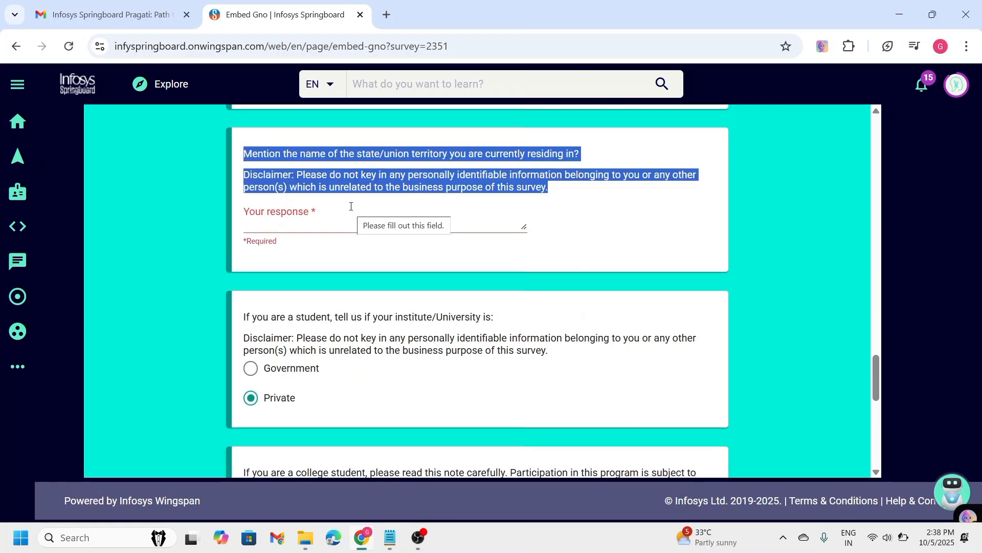
pyautogui.scroll(-3)
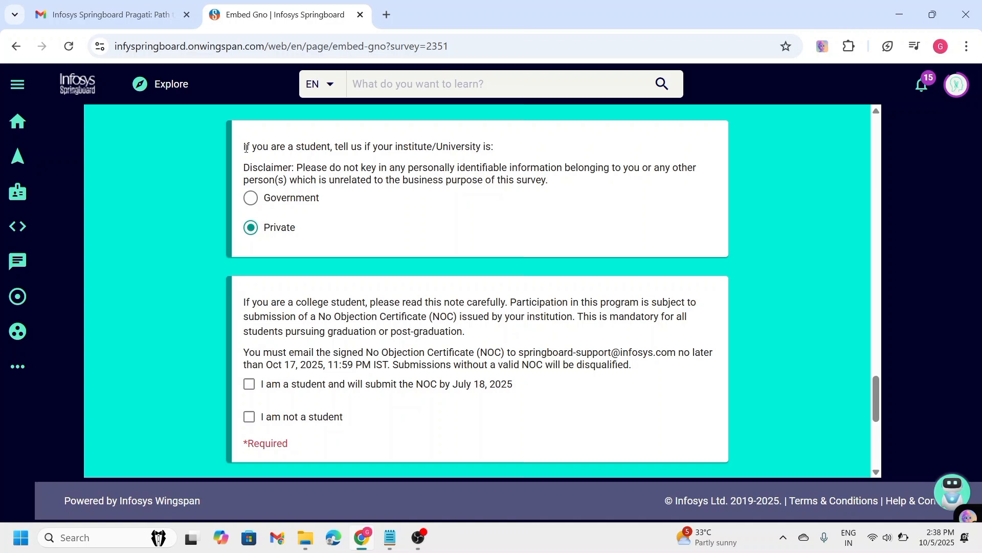
pyautogui.moveTo(281, 238)
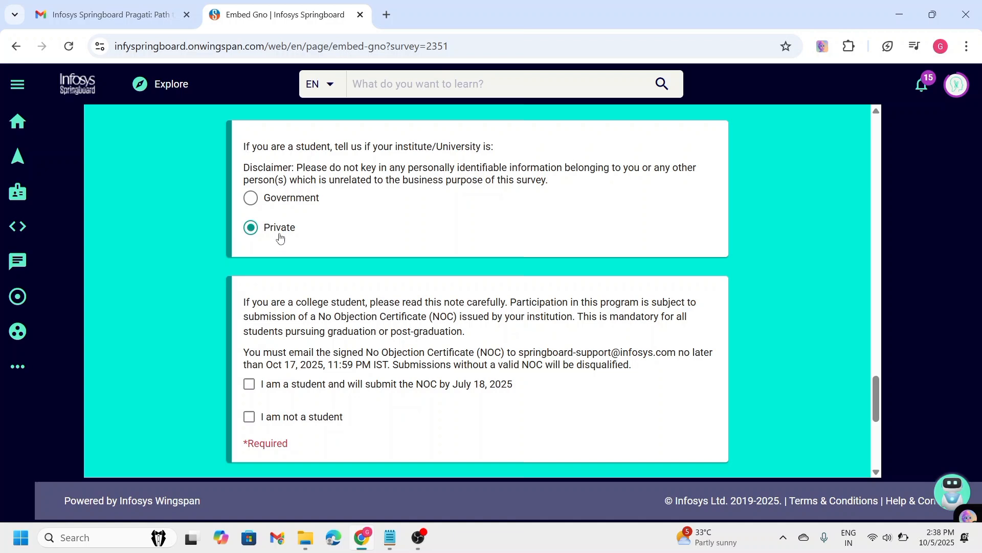
# Step: Tick the 'I am a student and will submit the NOC' declaration
pyautogui.scroll(-3)
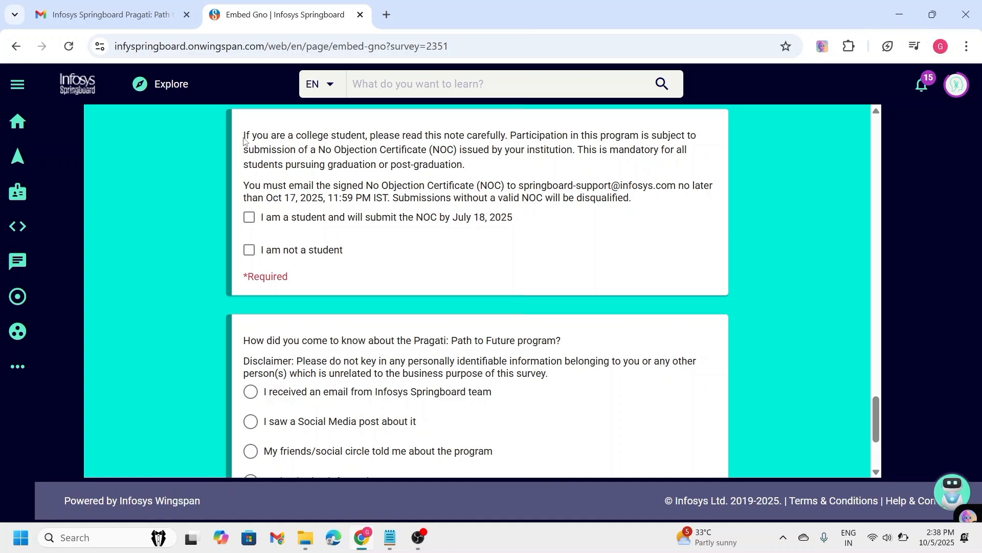
pyautogui.moveTo(510, 191)
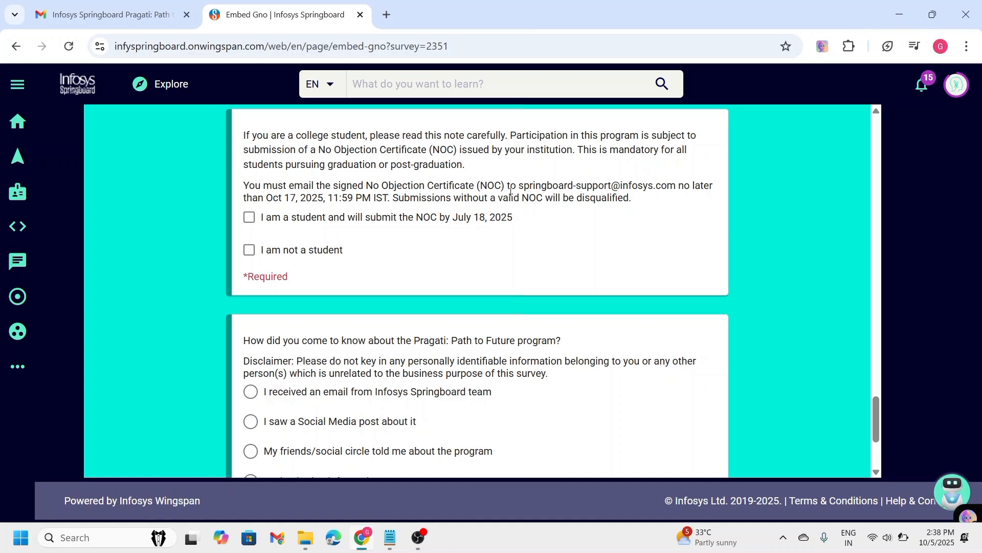
pyautogui.moveTo(518, 185); pyautogui.dragTo(606, 197)
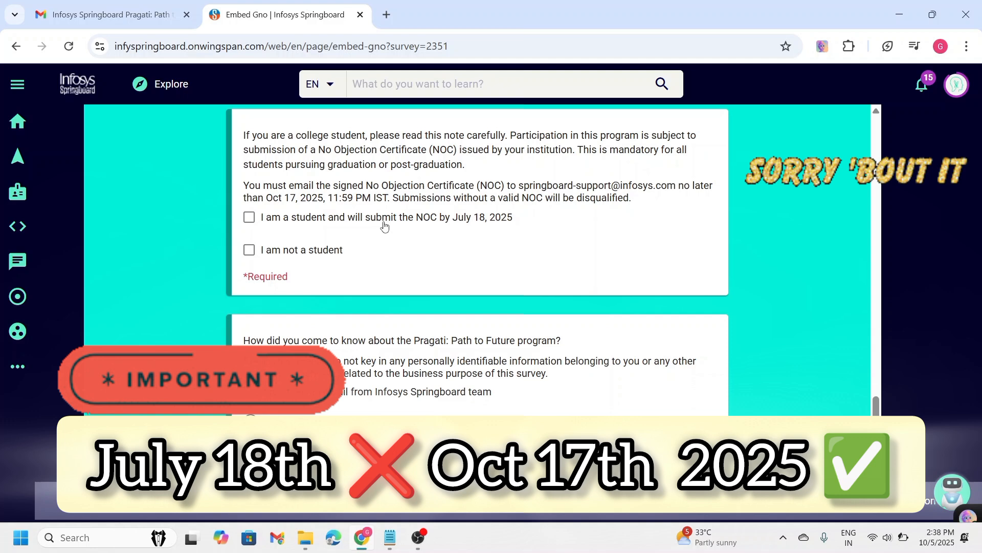
pyautogui.moveTo(341, 221)
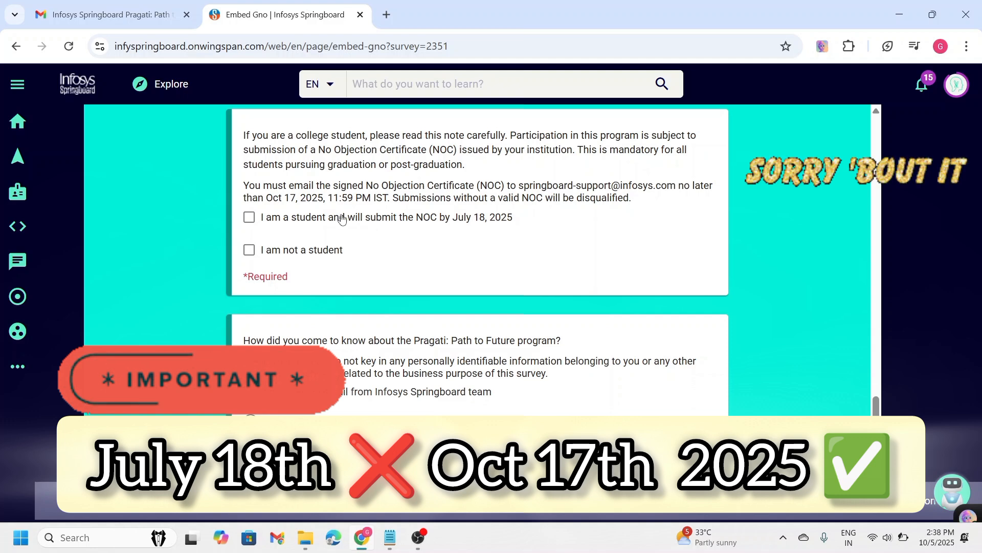
pyautogui.click(249, 216)
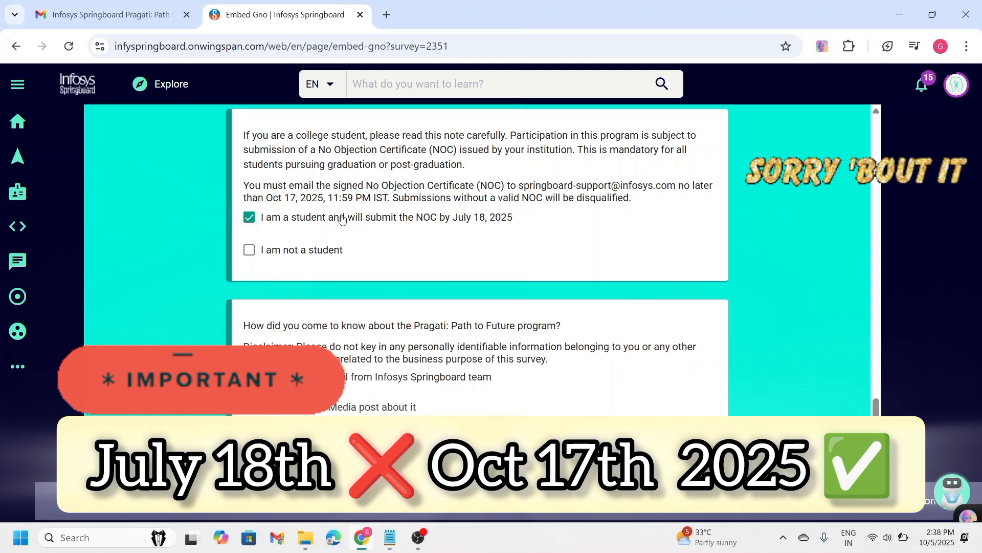
pyautogui.moveTo(383, 229)
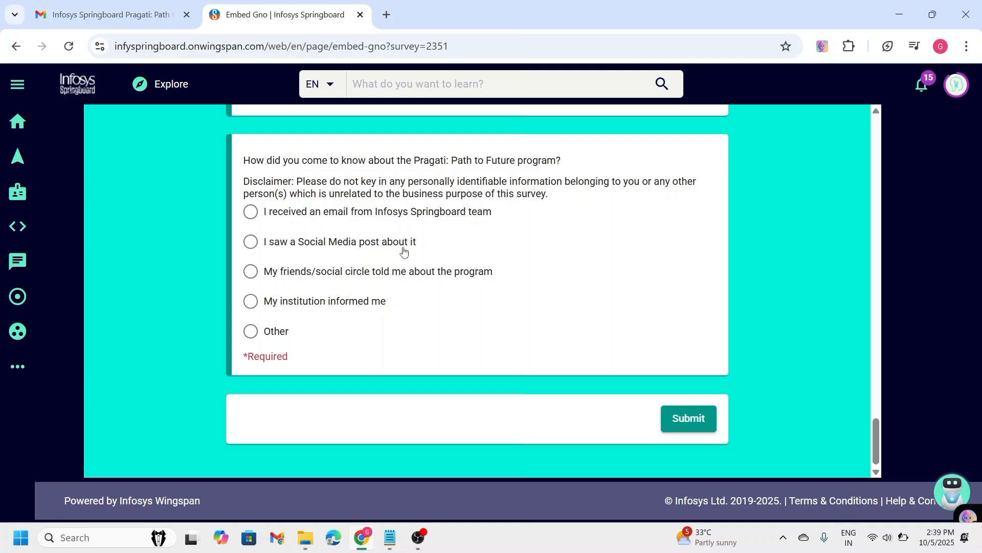
pyautogui.scroll(3)
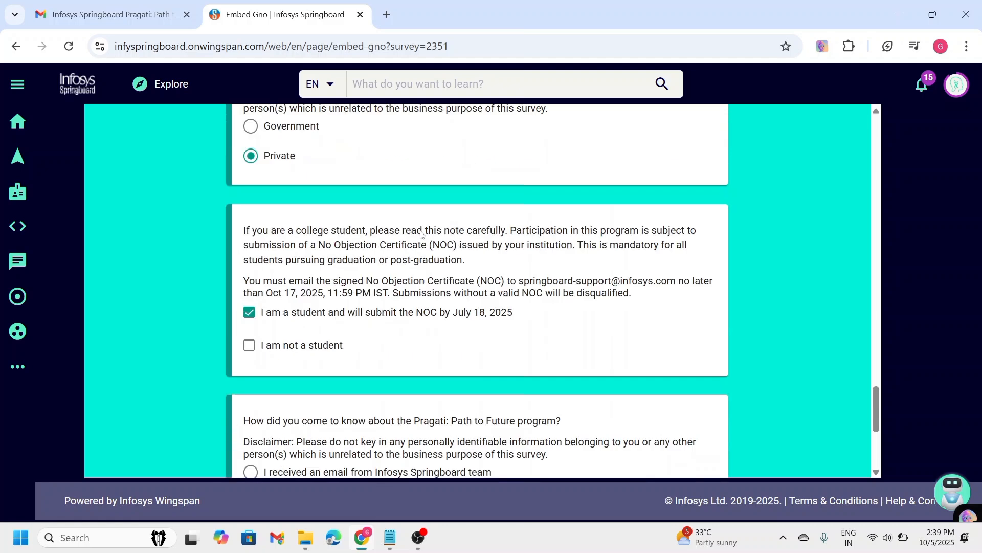
pyautogui.scroll(-3)
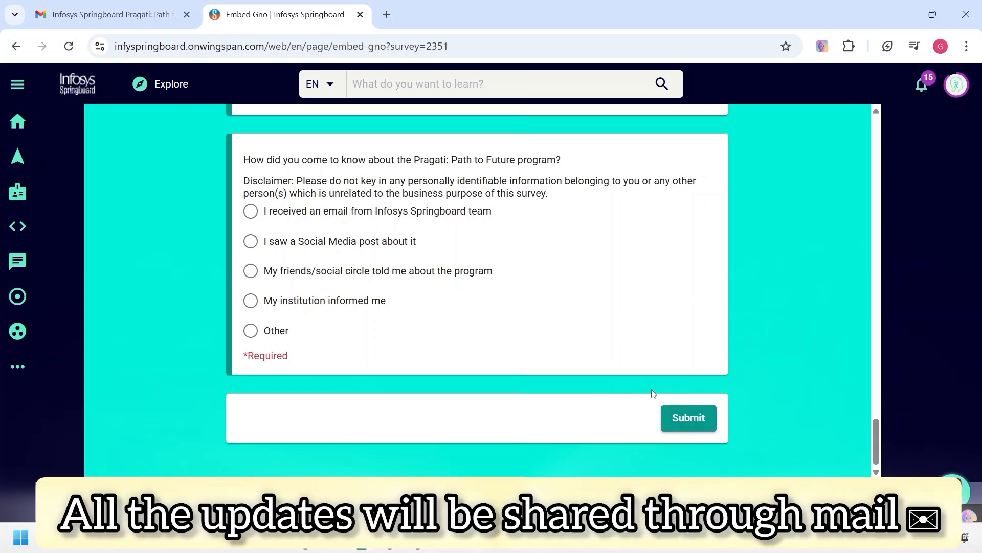
pyautogui.moveTo(667, 460)
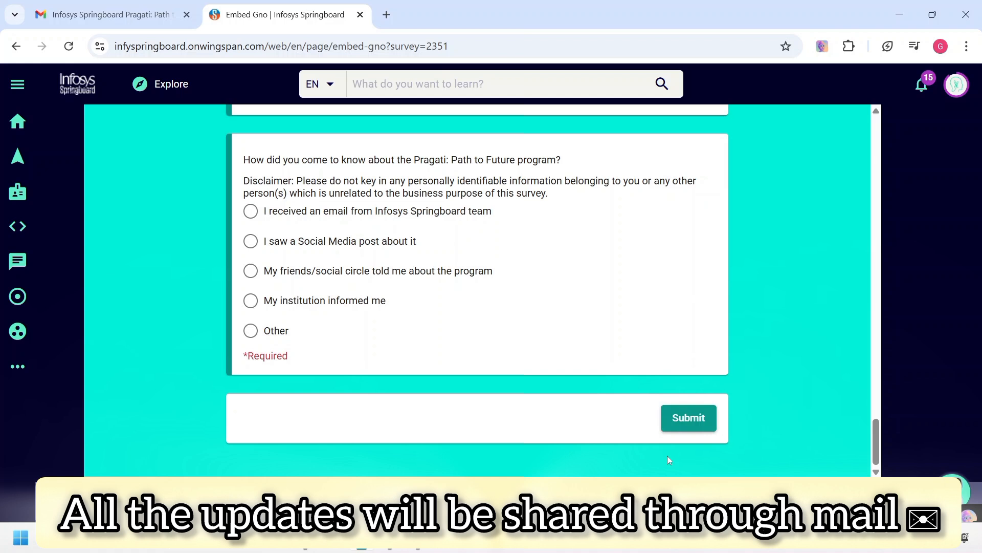